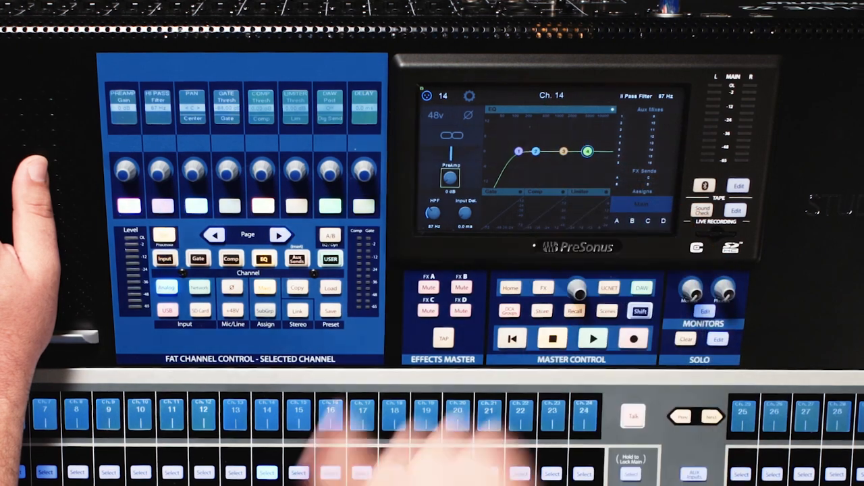
Step: Show channel 14's four-band EQ page on the touchscreen via the Fat Channel EQ button
click(264, 259)
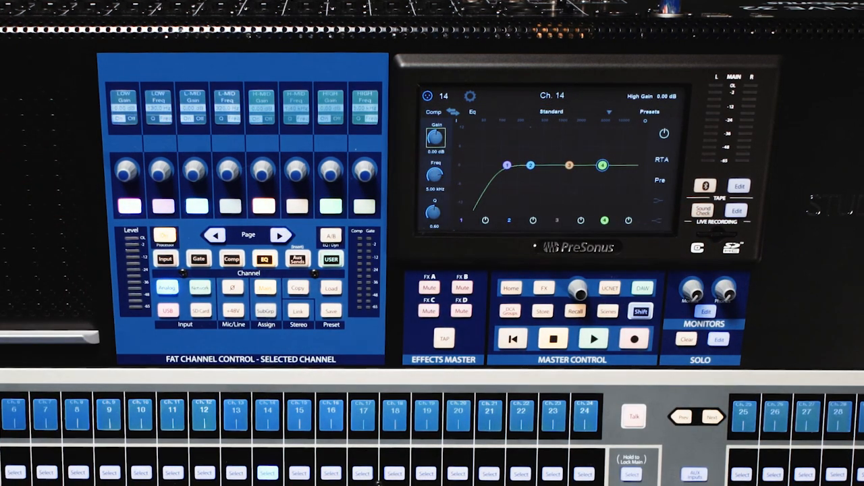